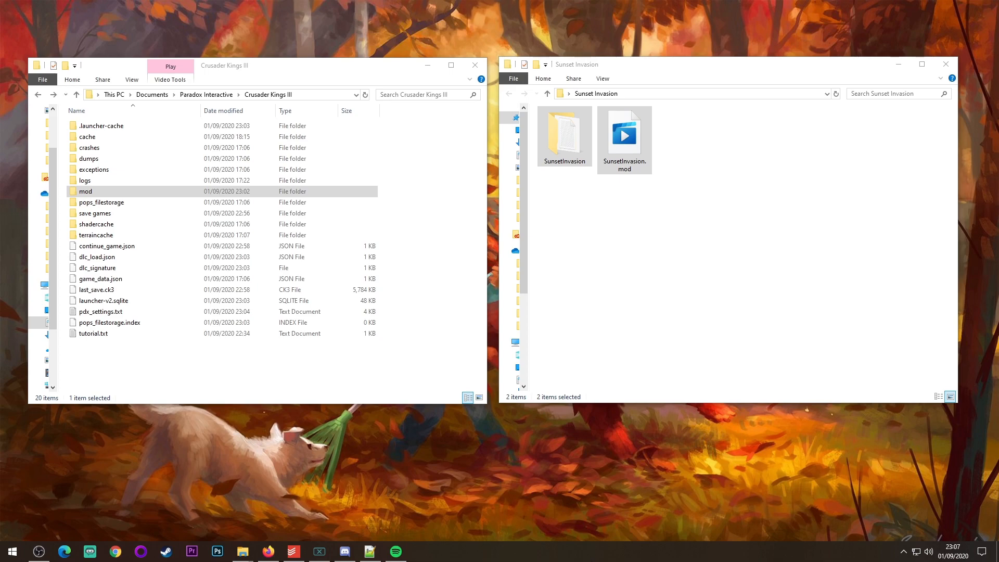
mouse_move(624, 278)
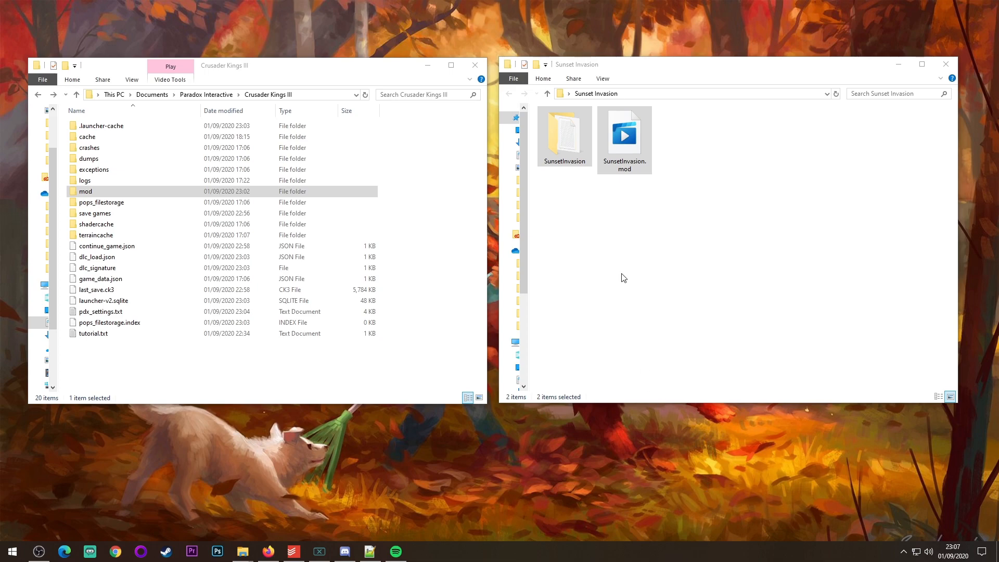
Deselect the copied items and look inside the SunsetInvasion mod folder.
click(570, 197)
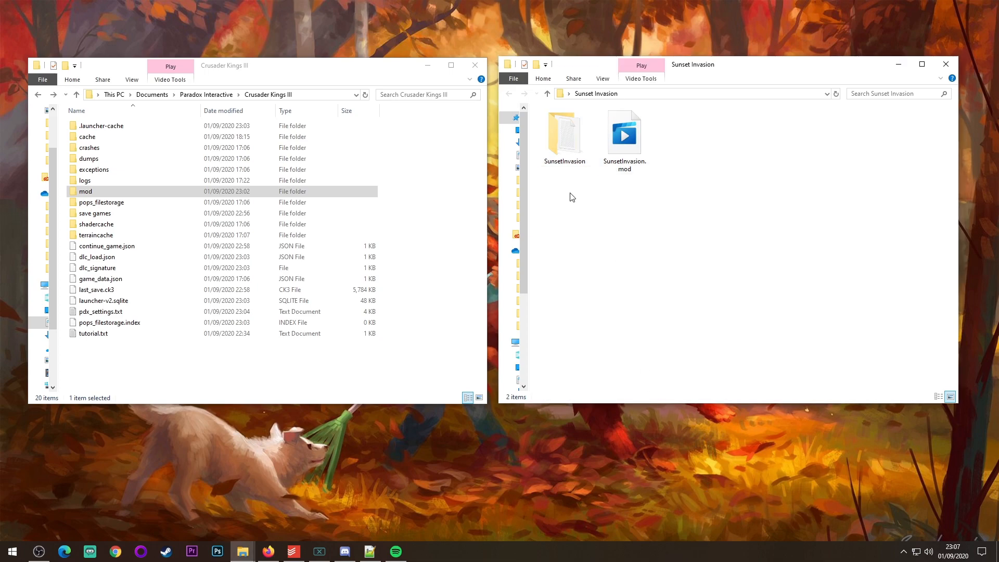
double_click(563, 134)
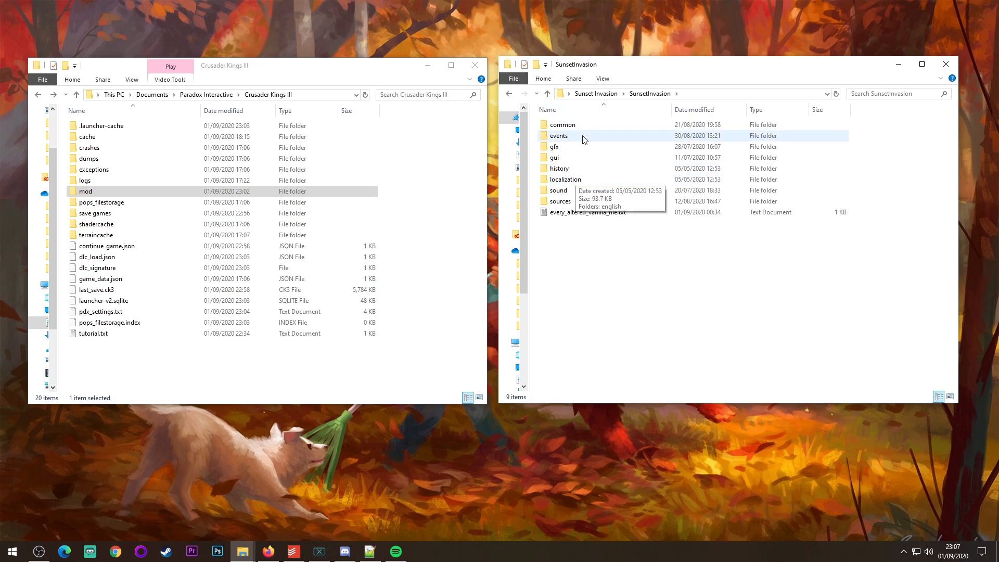
mouse_move(597, 286)
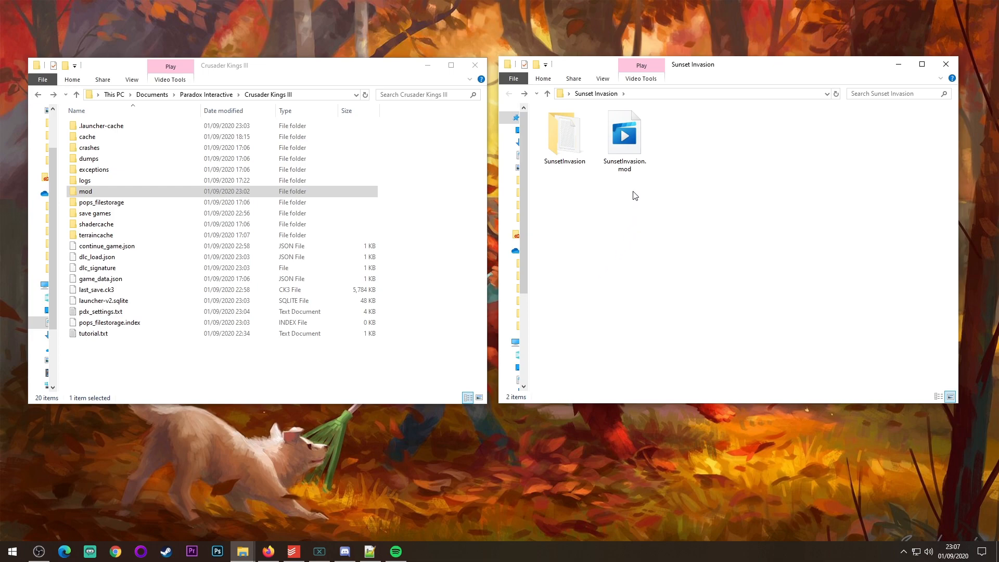
mouse_move(635, 232)
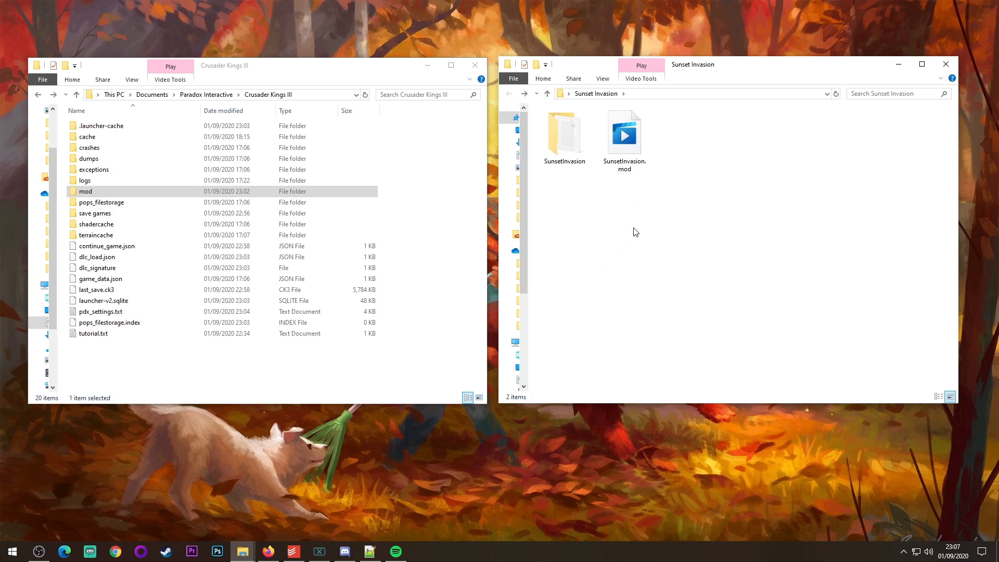
mouse_move(262, 356)
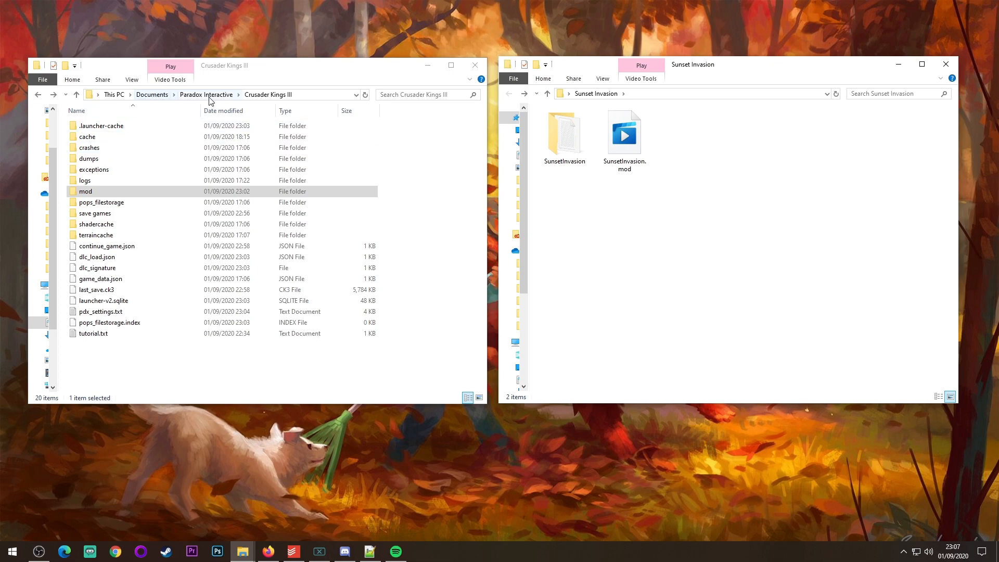
mouse_move(264, 102)
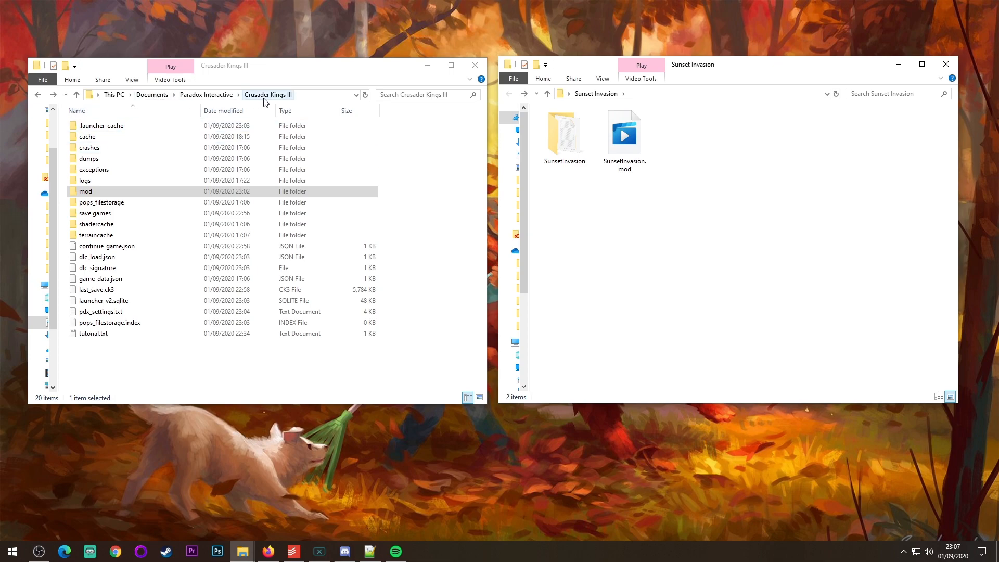
mouse_move(209, 374)
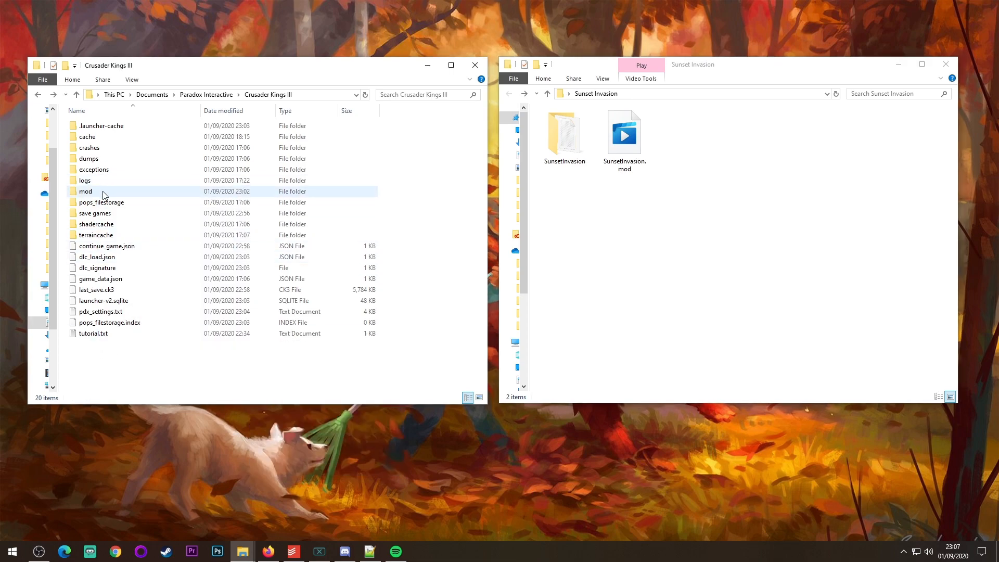
mouse_move(85, 191)
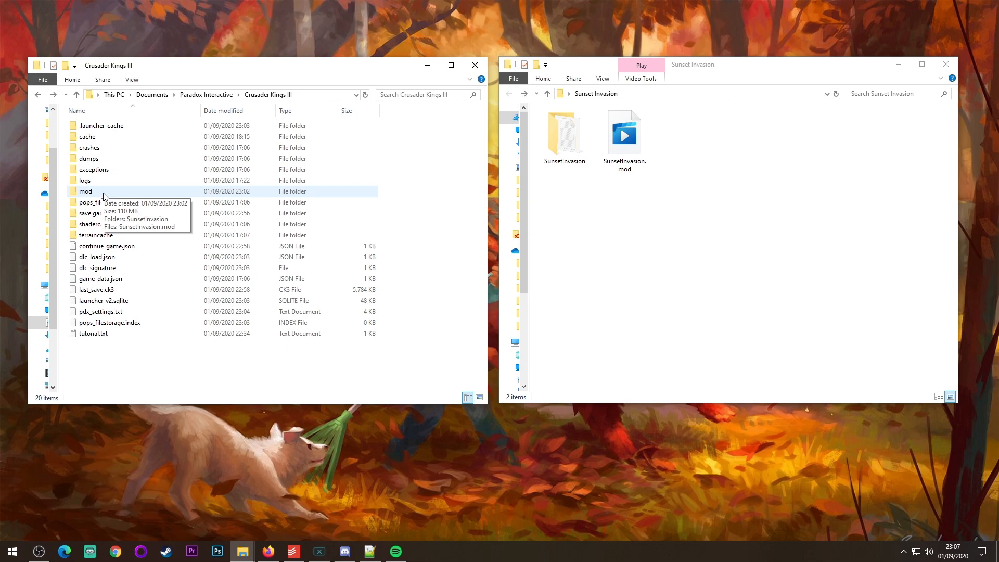
Reopen the mod folder to verify SunsetInvasion and its .mod file are present.
double_click(84, 191)
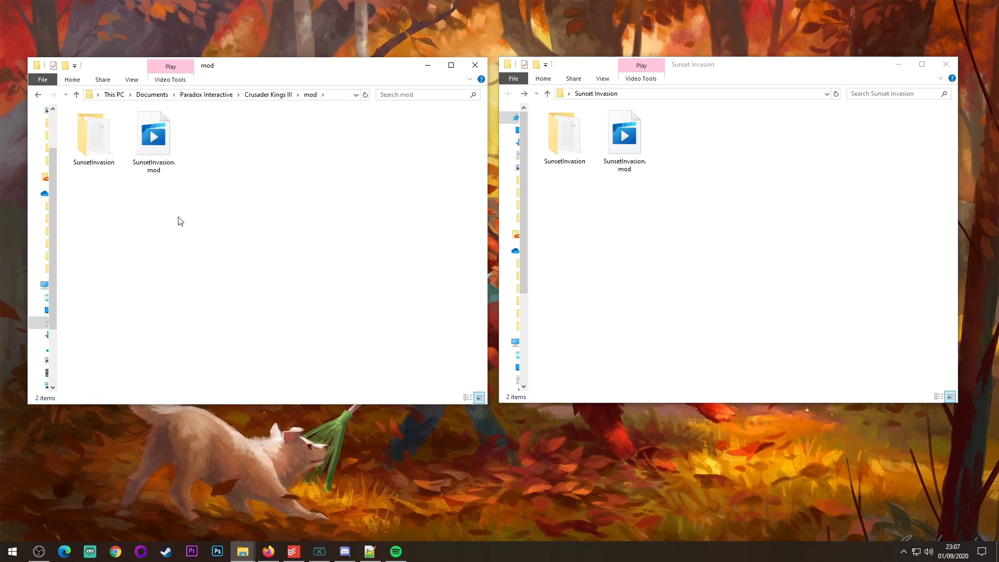
mouse_move(348, 254)
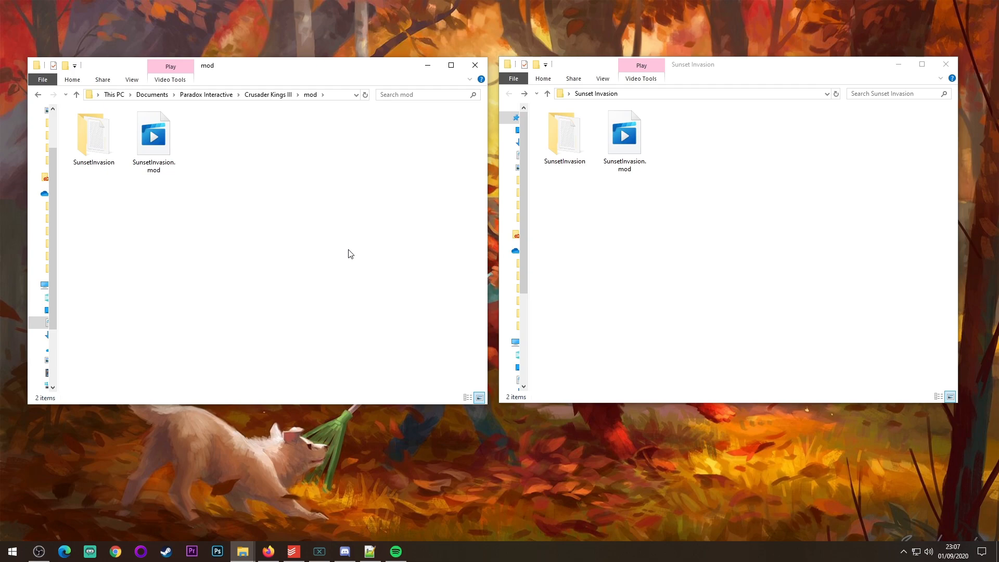
Start the CK3 launcher, review the empty initial playset's Mods list, and return to News.
click(169, 65)
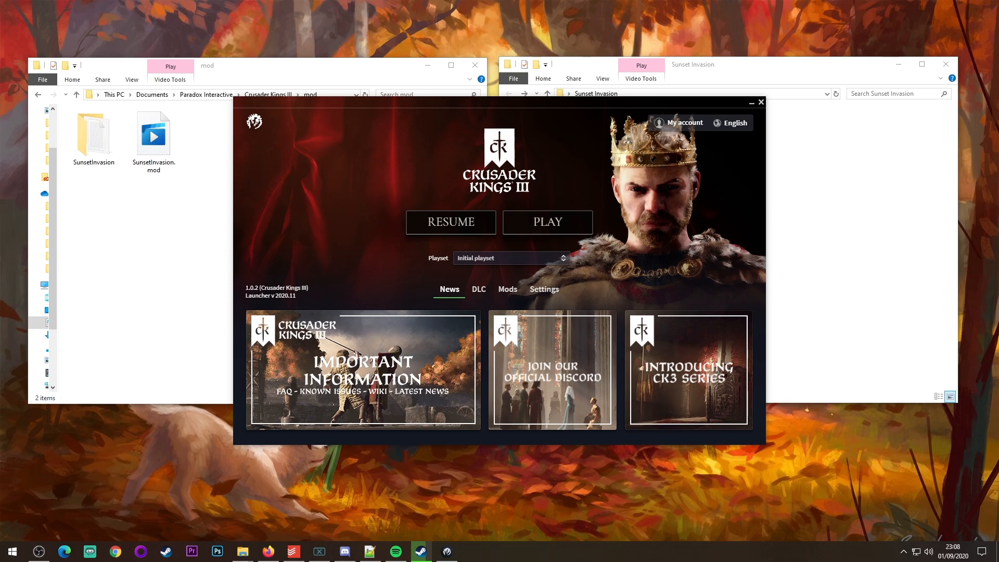
mouse_move(624, 277)
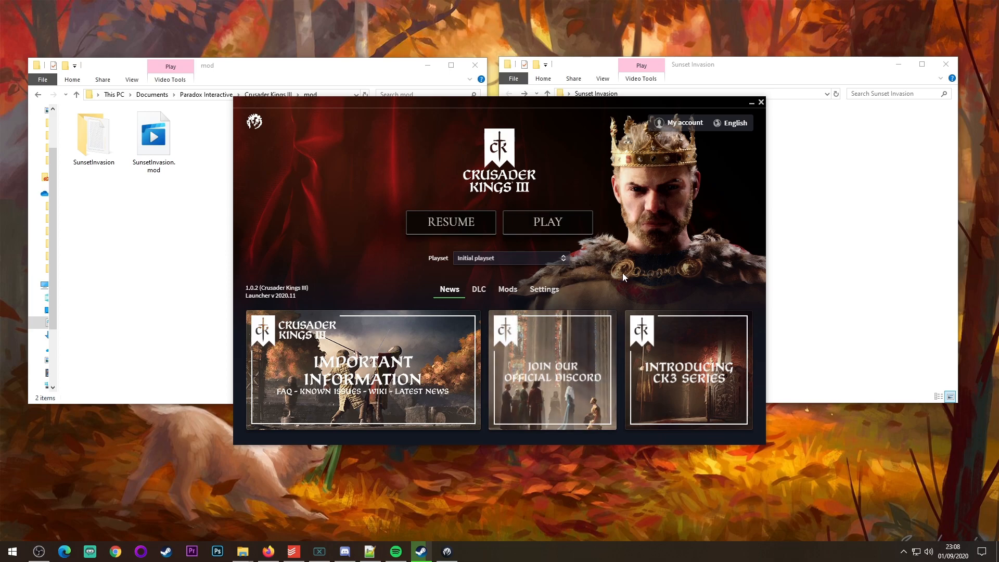
click(507, 289)
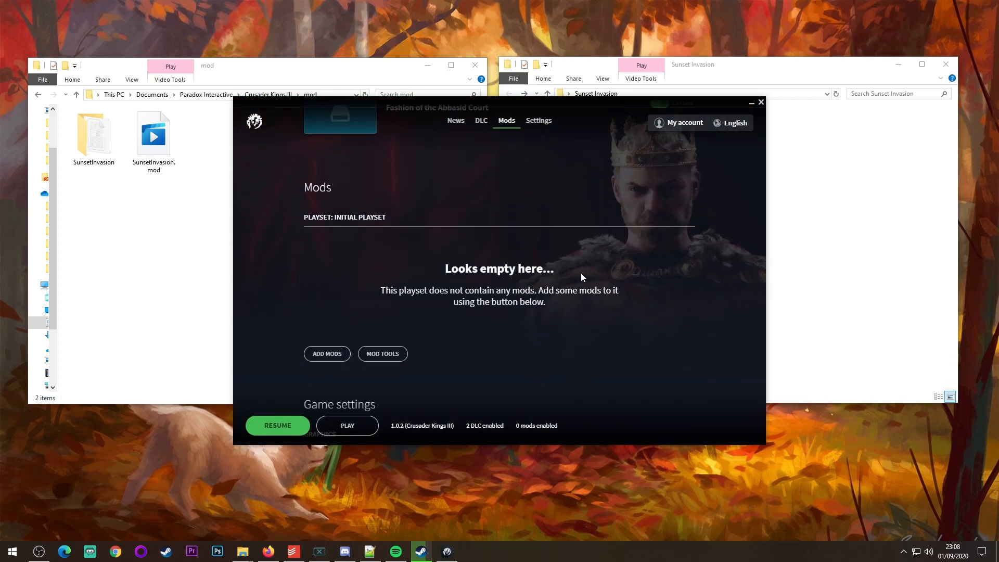
mouse_move(402, 249)
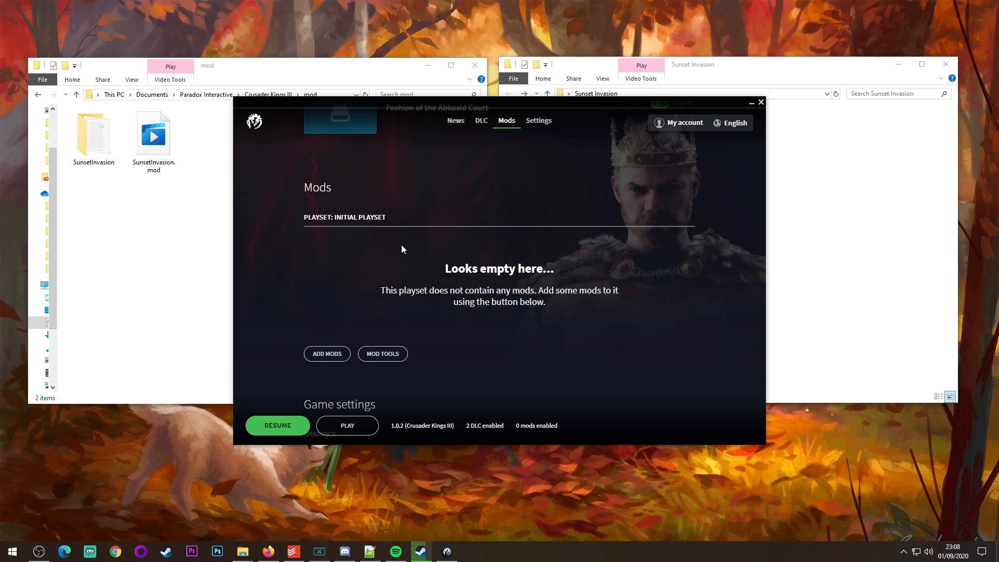
scroll(up, 3)
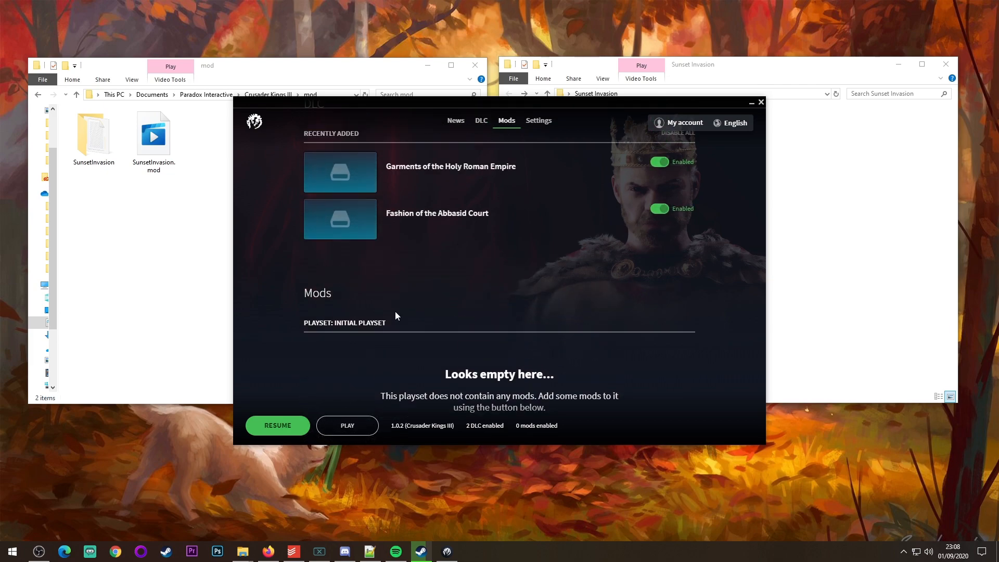
click(449, 120)
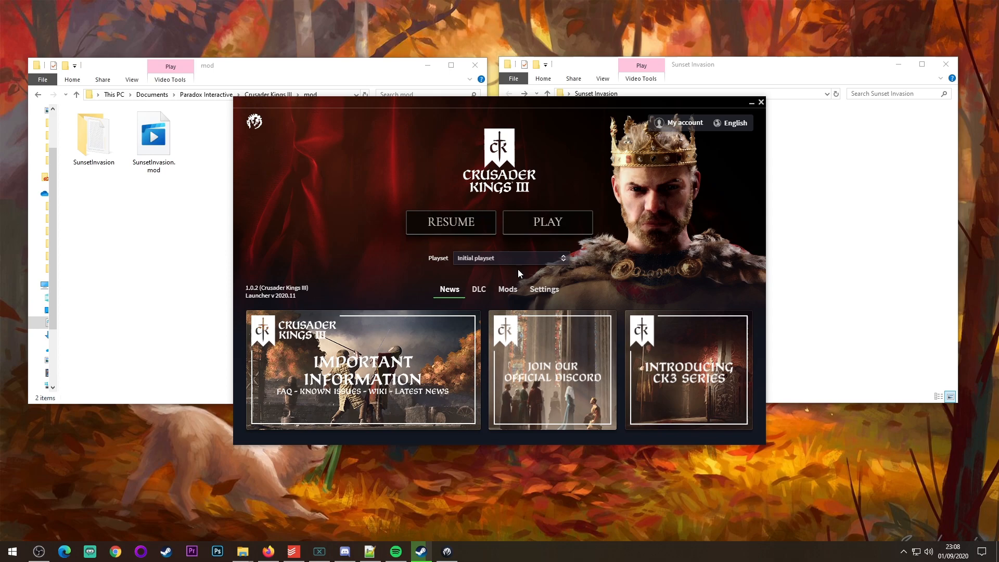
Create a new playset named 'Mod Tutorial' from the Playset dropdown.
click(511, 257)
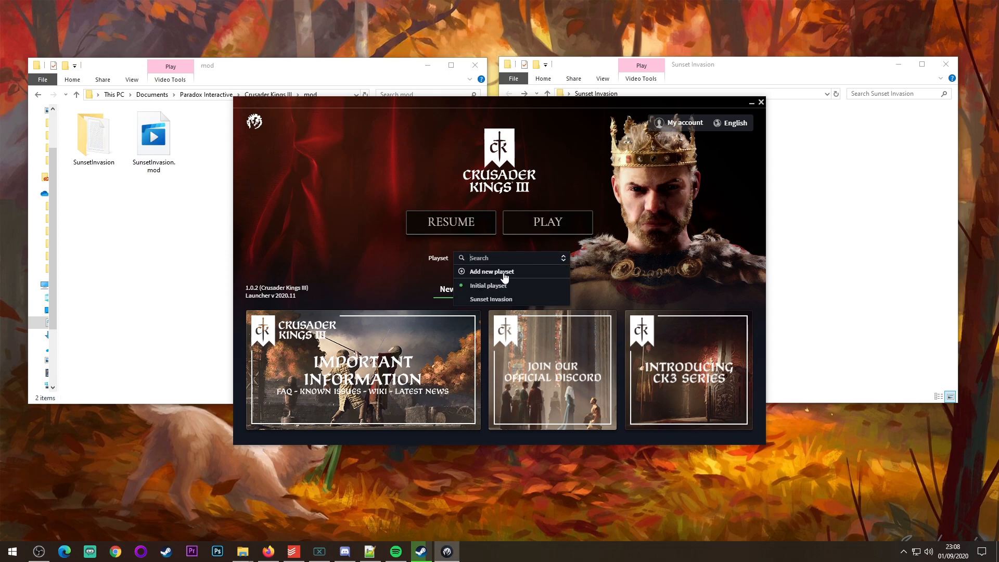
mouse_move(516, 280)
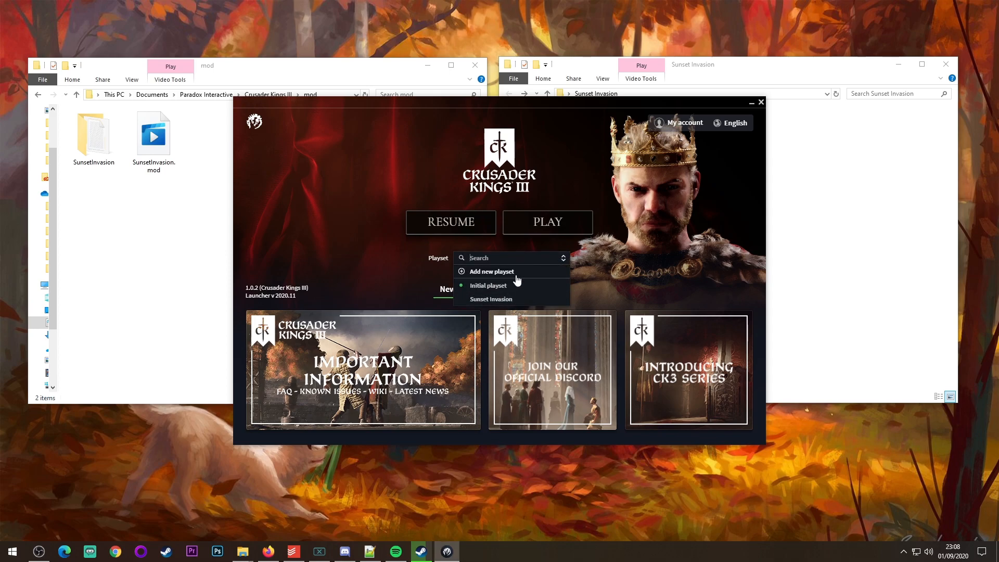
click(491, 271)
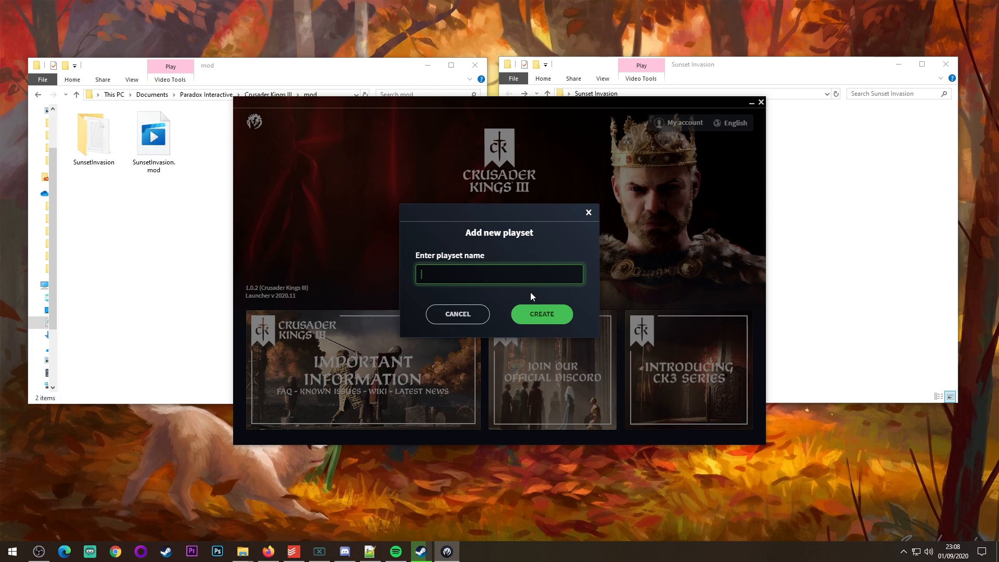
text(Mod)
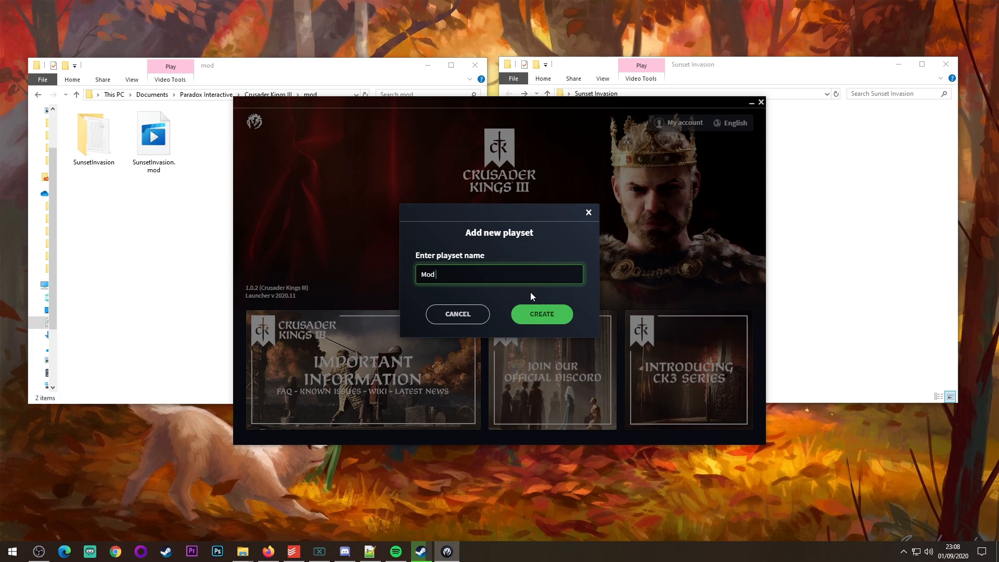
text(Tutorial)
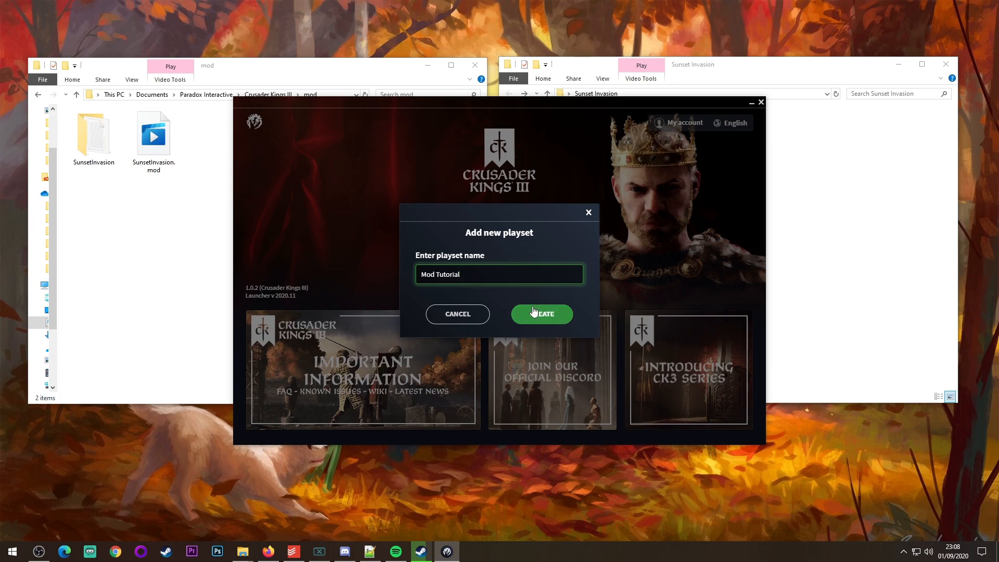
click(541, 313)
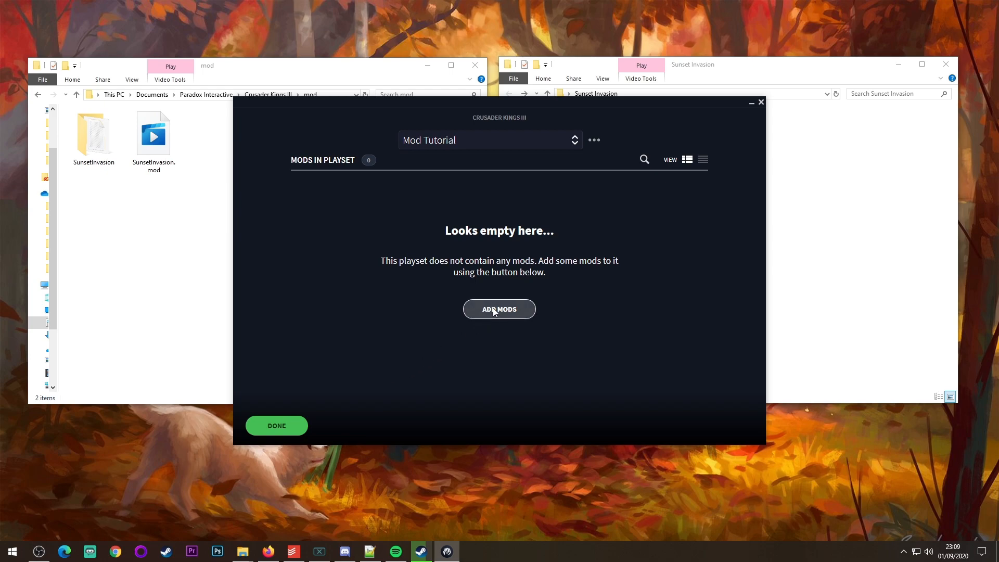
Add the Sunset Invasion mod to the Mod Tutorial playset and finish editing.
click(499, 309)
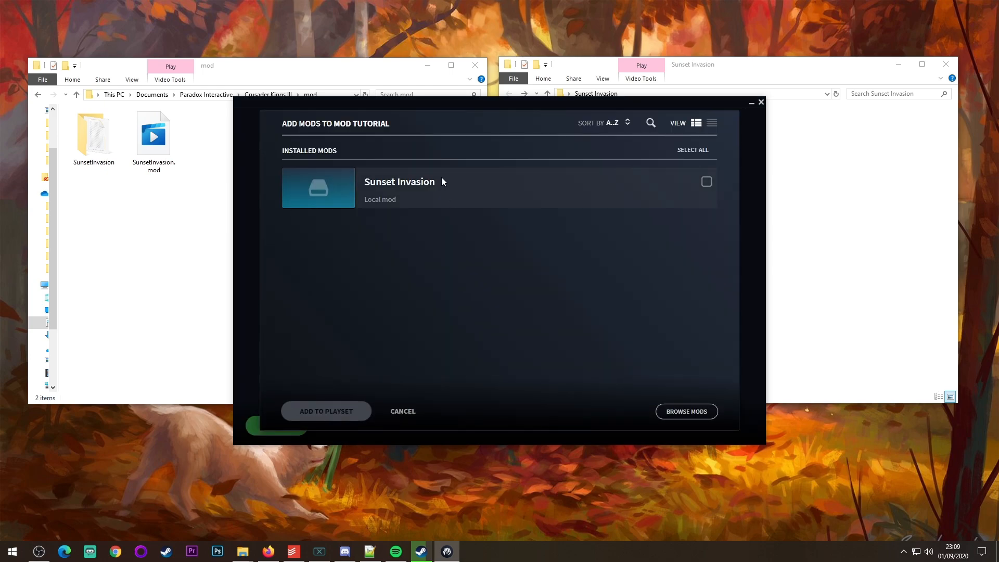
mouse_move(579, 196)
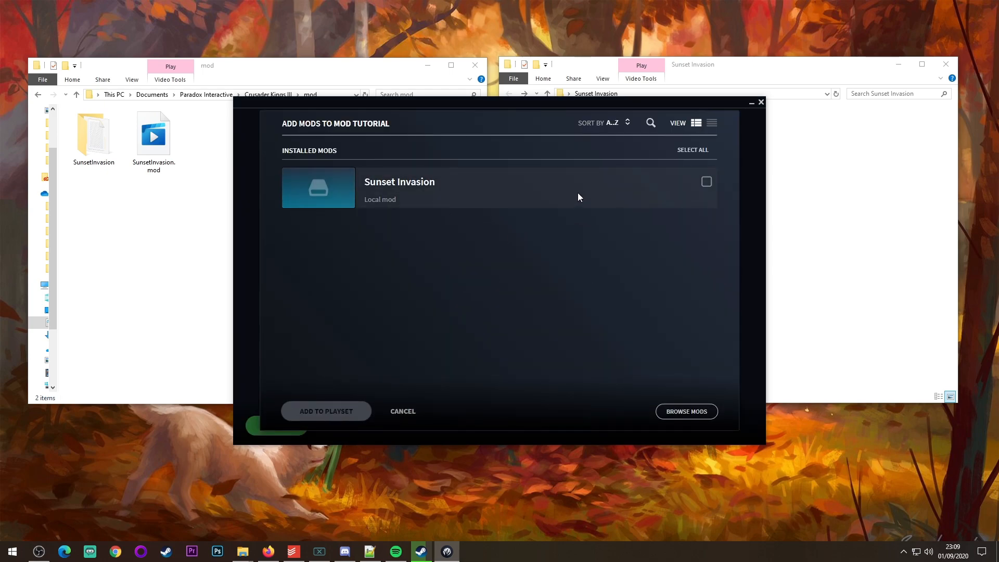
click(706, 181)
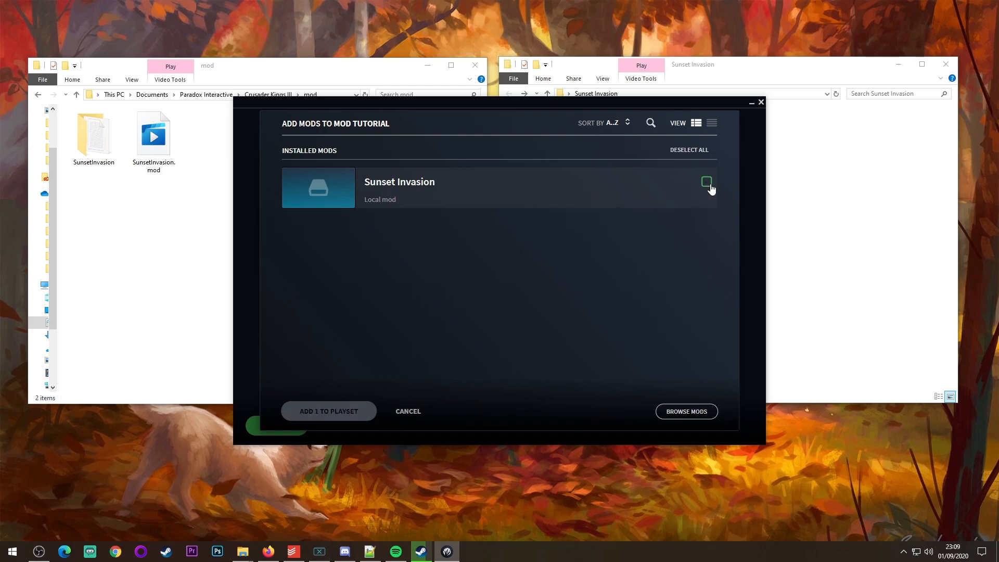
click(706, 181)
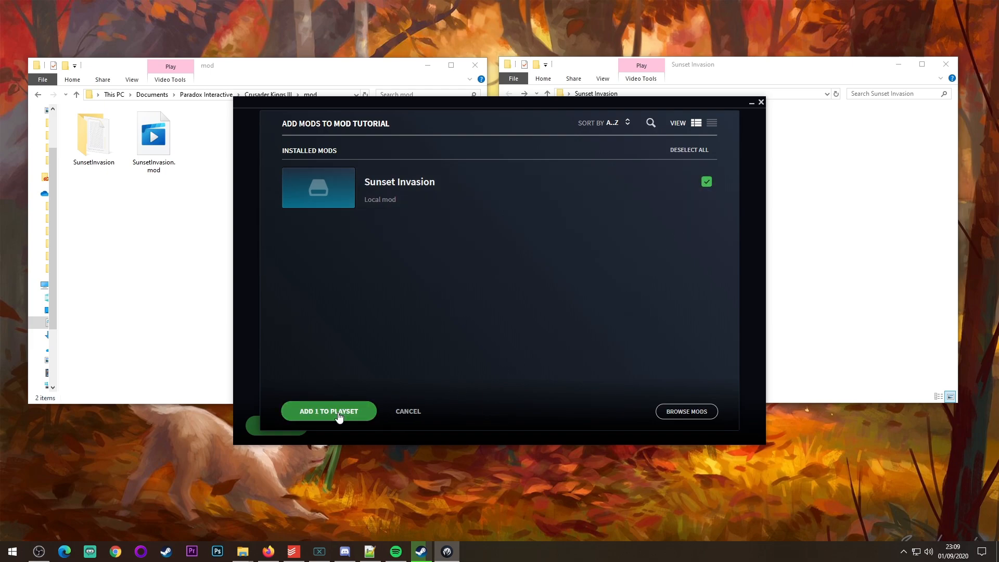
click(328, 412)
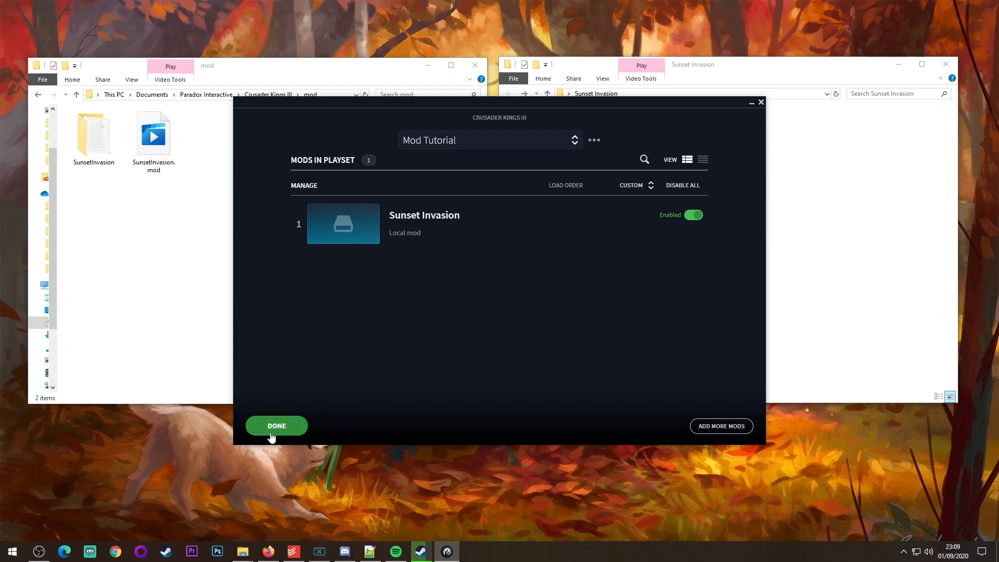
click(276, 426)
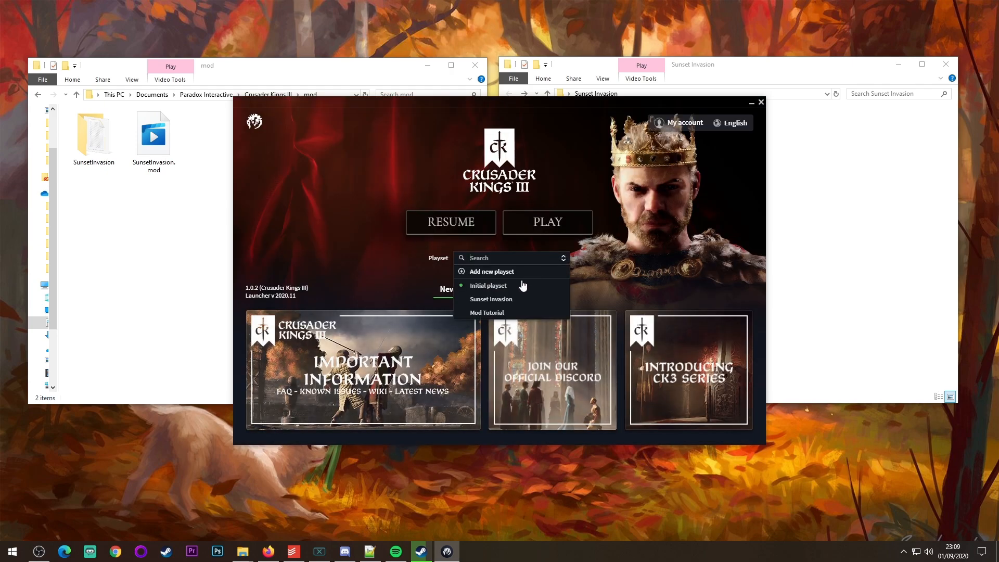
Select the Mod Tutorial playset and launch Crusader Kings III with it.
click(487, 313)
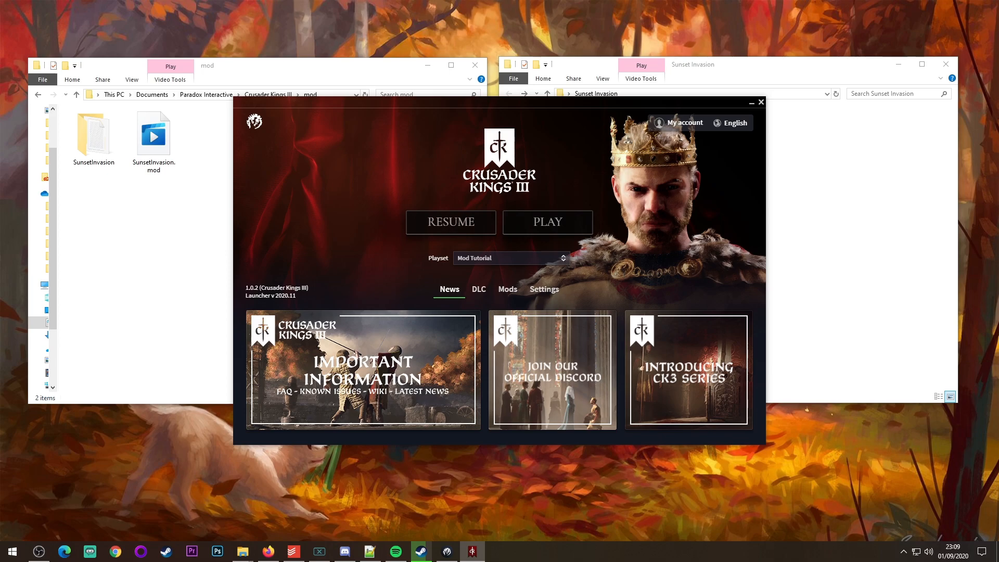
click(546, 223)
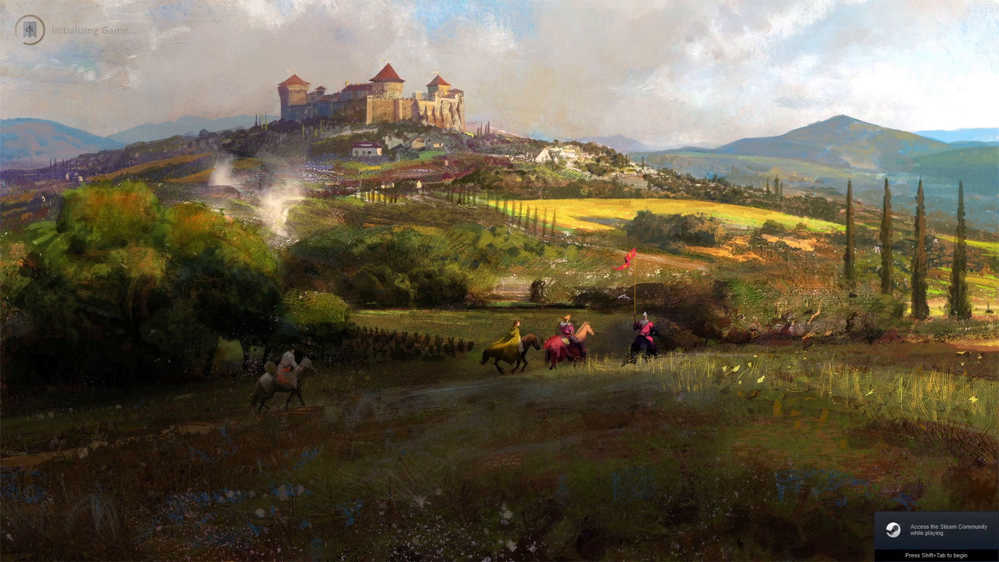